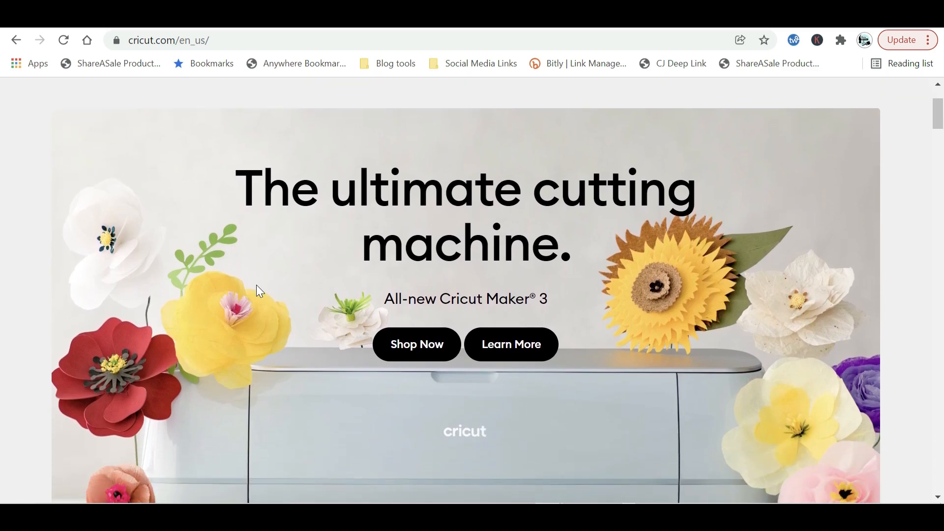
# Step: Browse through the project example gallery to the last page
pyautogui.scroll(-3)
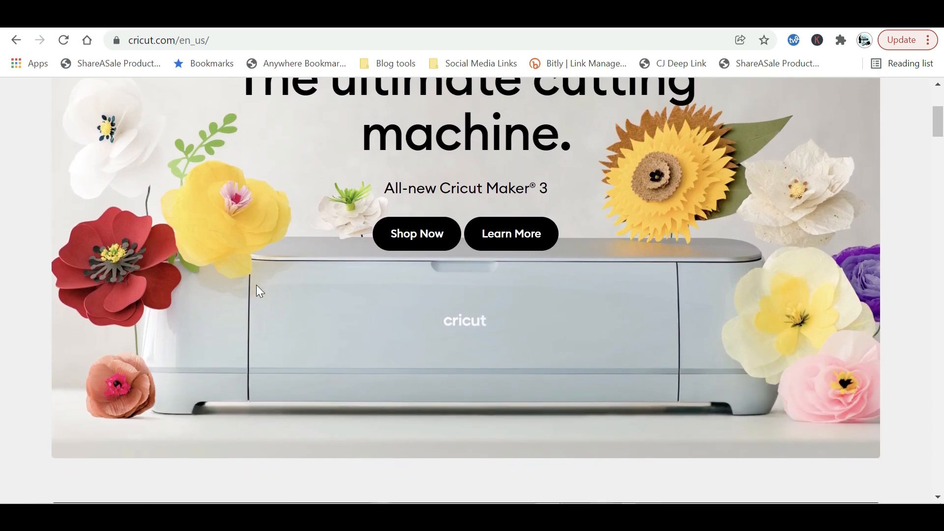
pyautogui.scroll(-3)
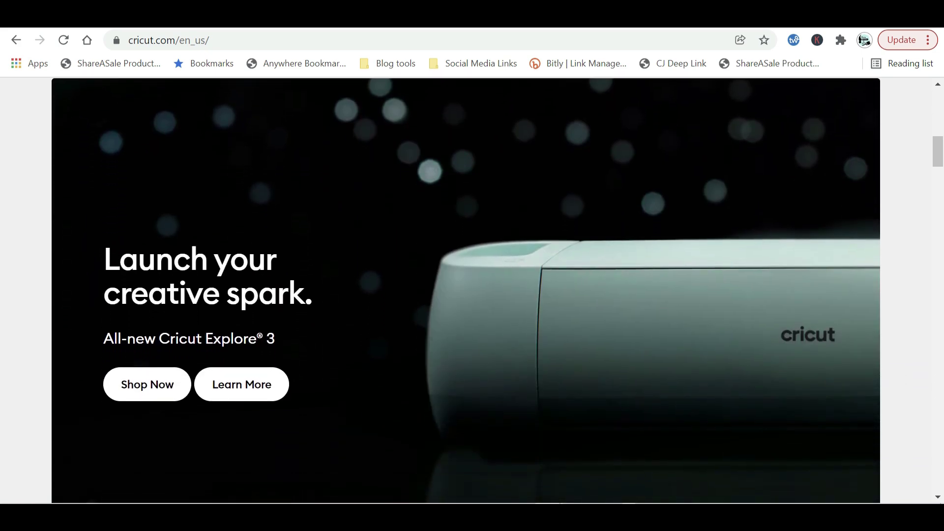
pyautogui.scroll(-3)
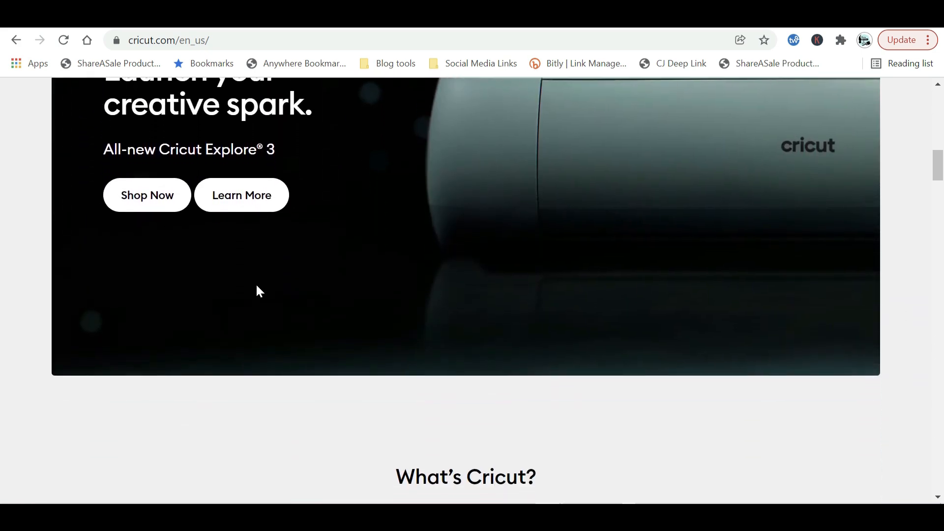
pyautogui.scroll(-3)
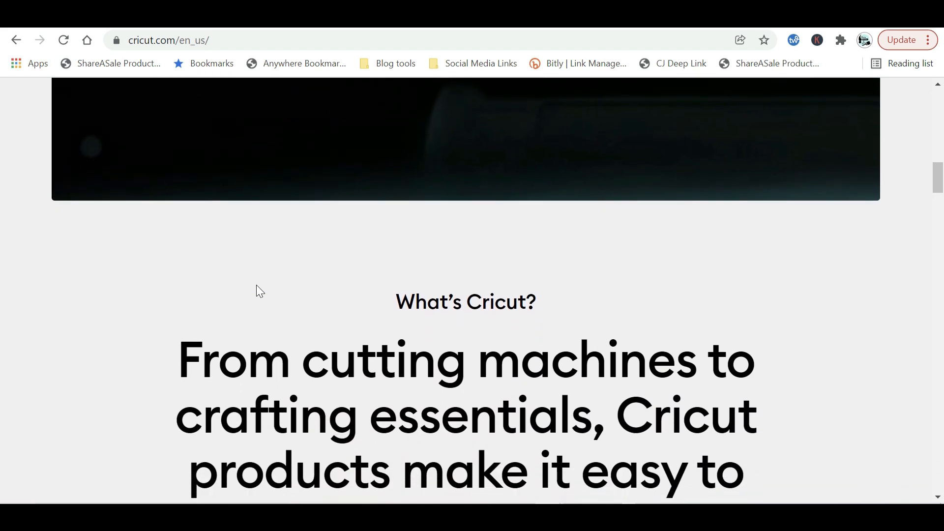
pyautogui.scroll(-3)
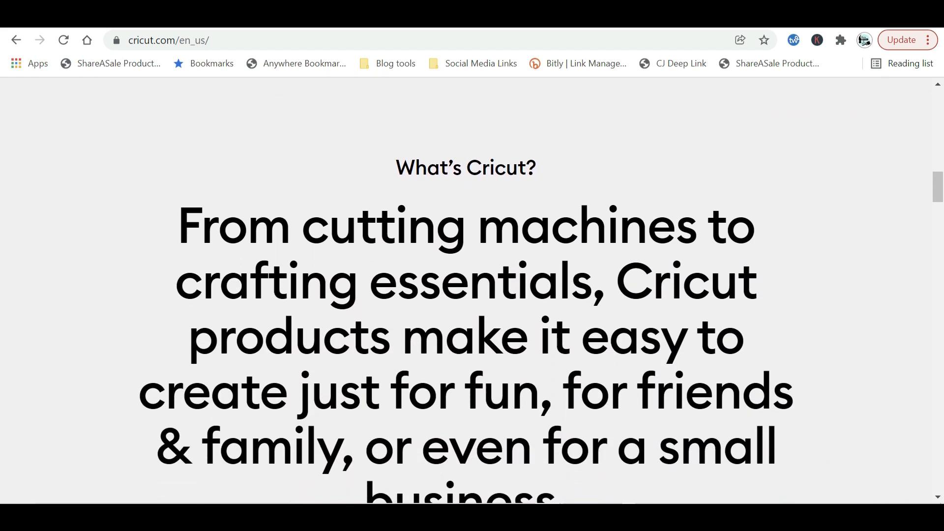
pyautogui.scroll(-3)
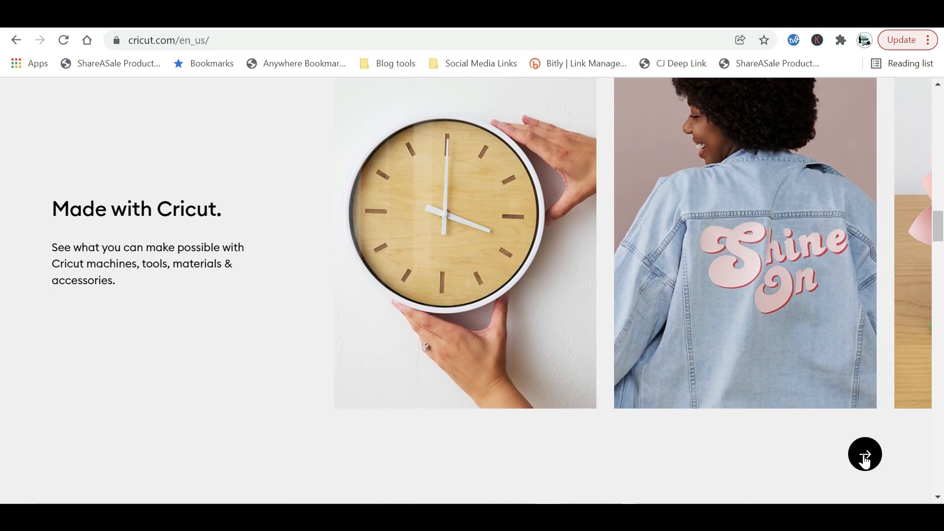
pyautogui.click(866, 454)
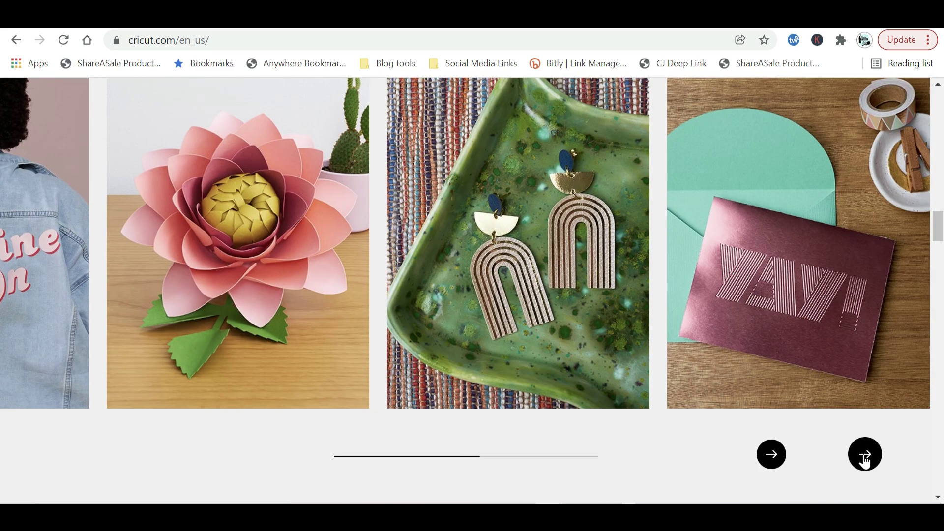
pyautogui.click(866, 454)
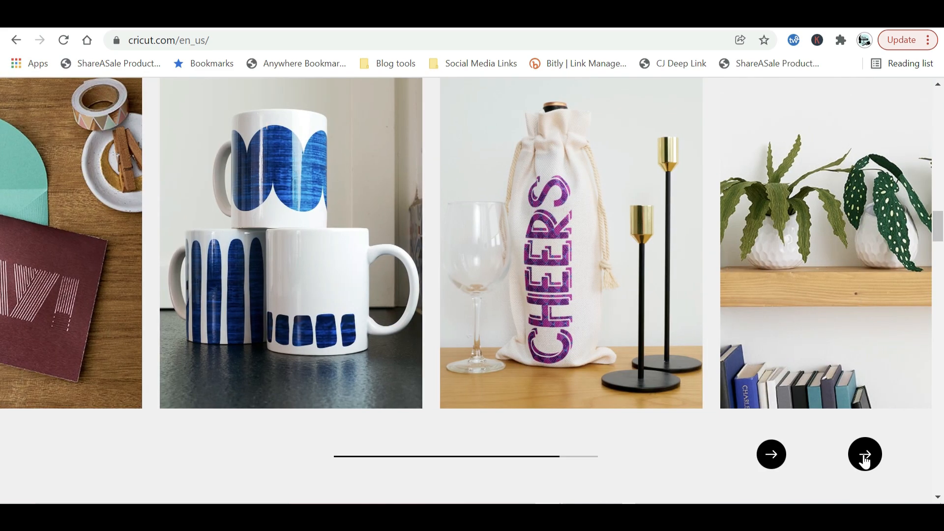
pyautogui.click(865, 453)
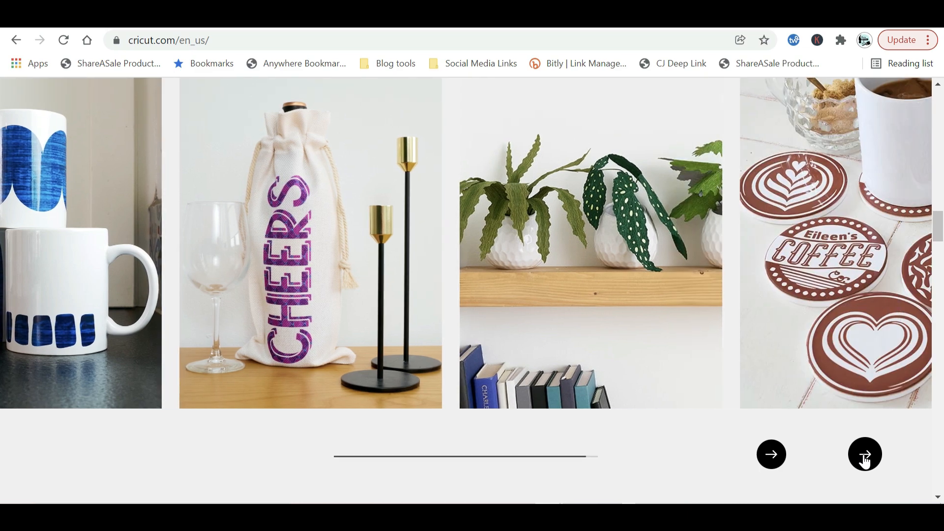
pyautogui.click(866, 455)
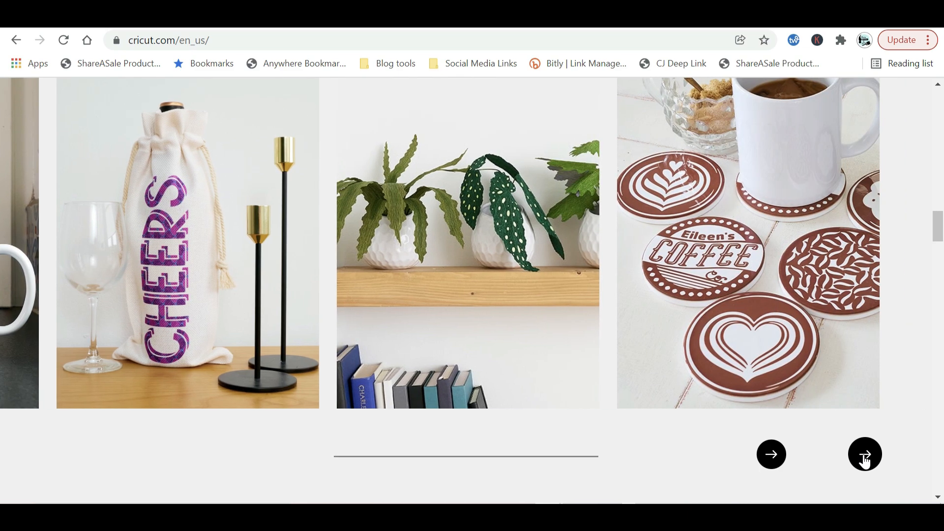
pyautogui.scroll(-3)
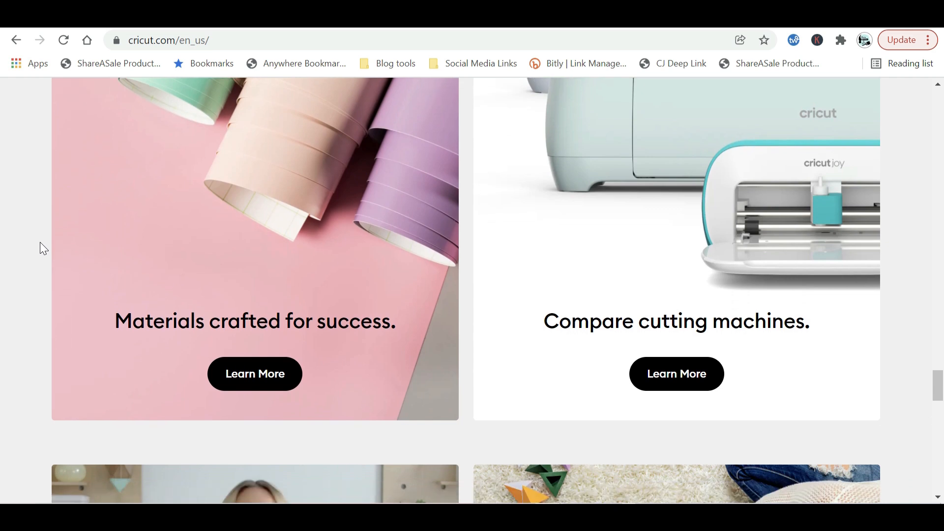
pyautogui.scroll(-3)
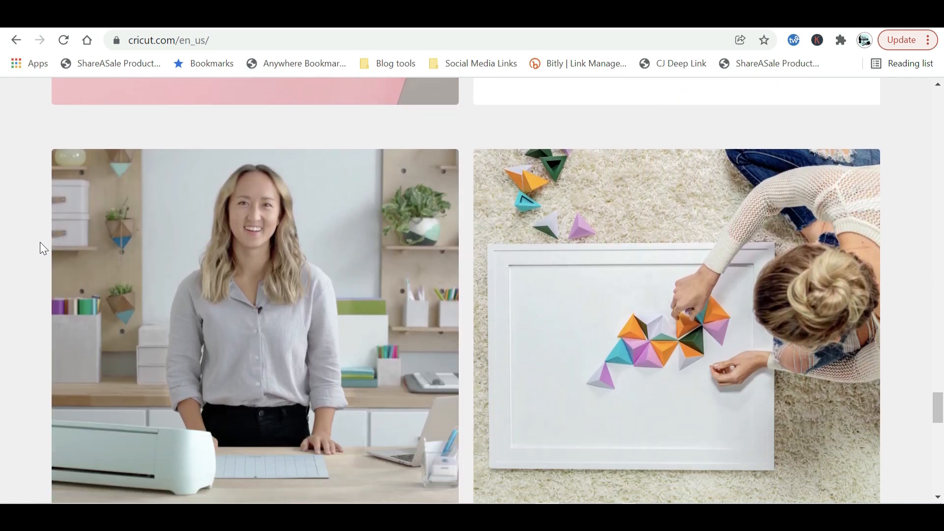
pyautogui.scroll(-3)
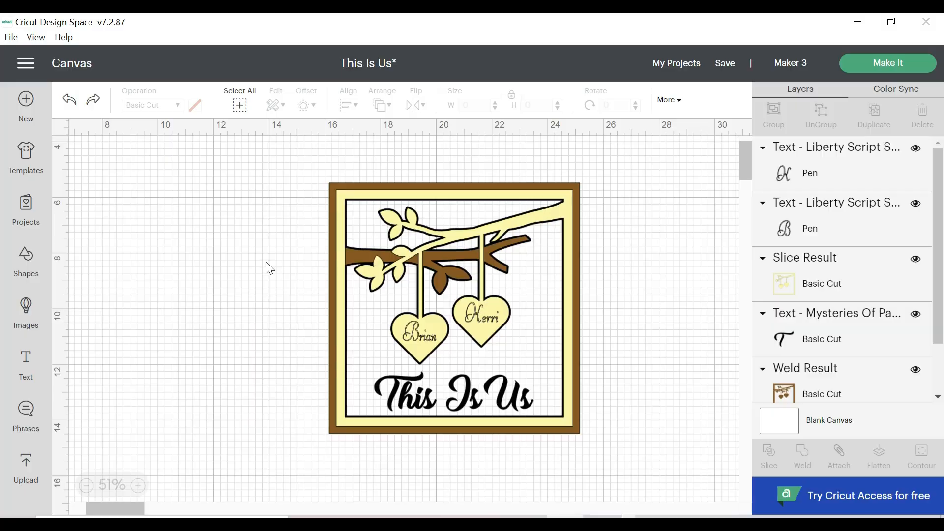
pyautogui.moveTo(602, 205)
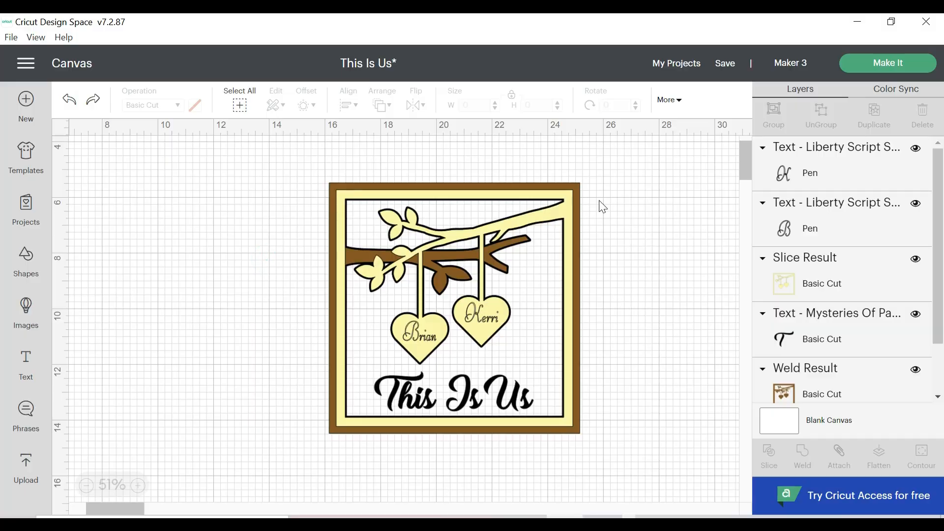
pyautogui.moveTo(483, 219)
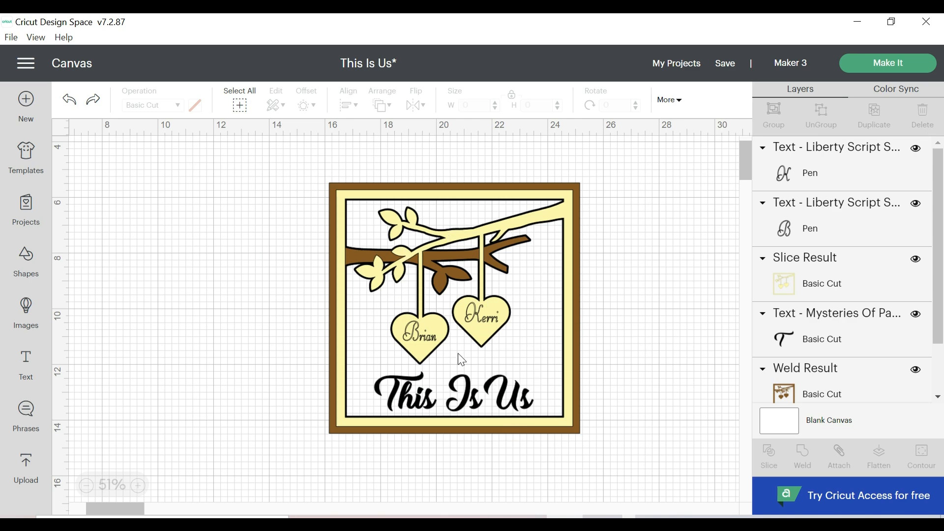
pyautogui.moveTo(384, 408)
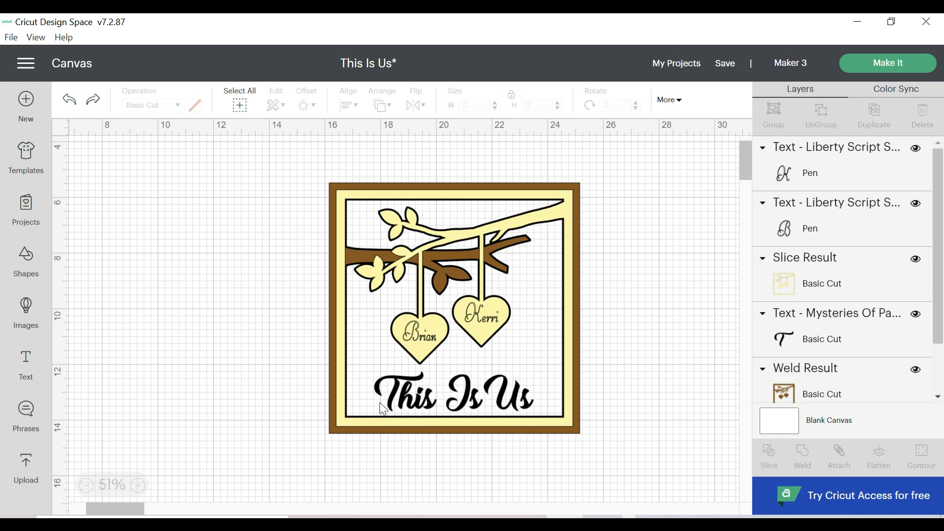
pyautogui.moveTo(435, 405)
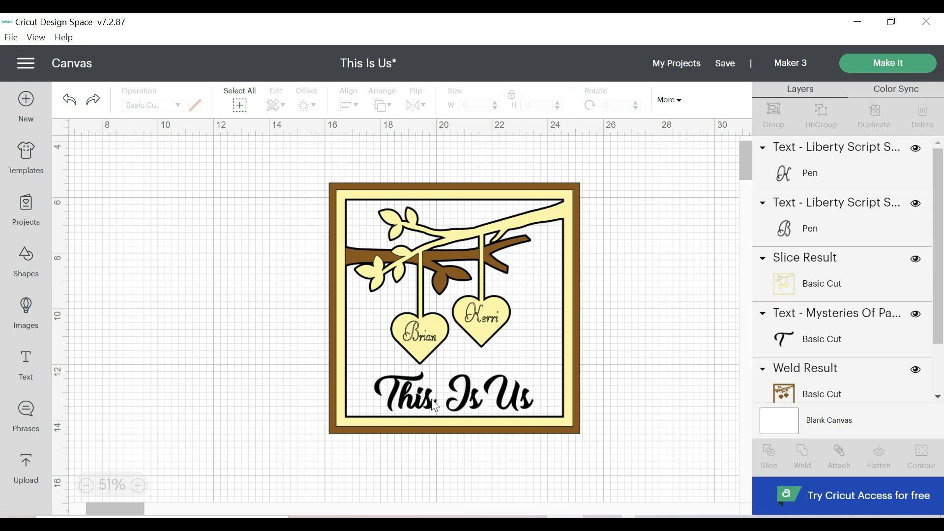
pyautogui.moveTo(488, 329)
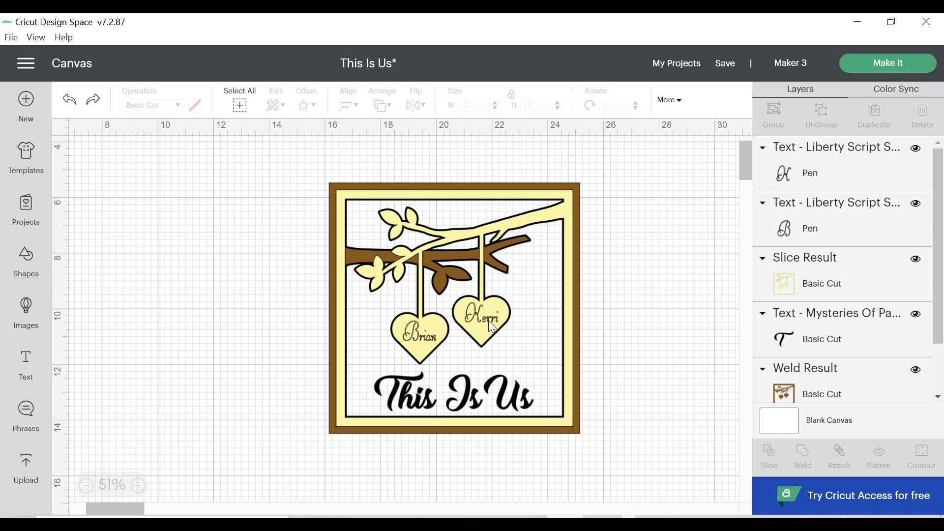
# Step: Retype the heart names as Kerri and Brian, then select the This Is Us wording
pyautogui.click(484, 324)
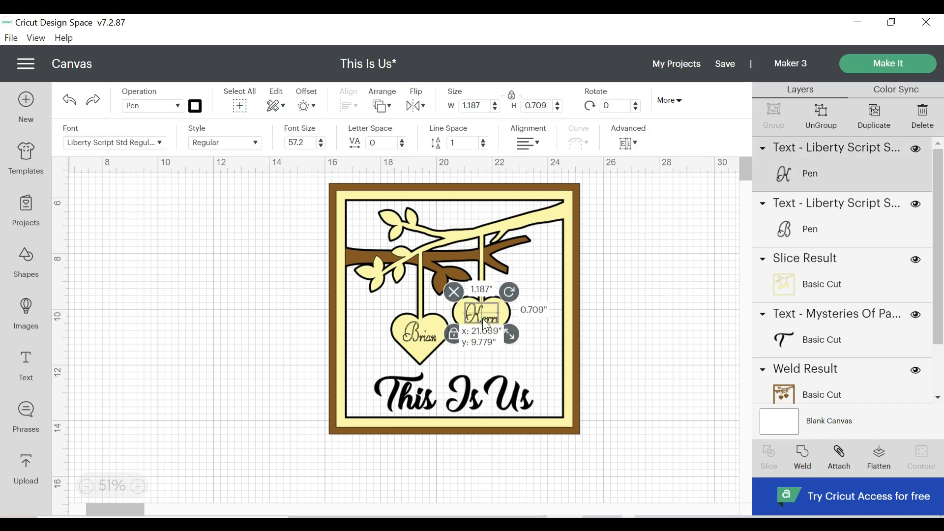
pyautogui.doubleClick(481, 314)
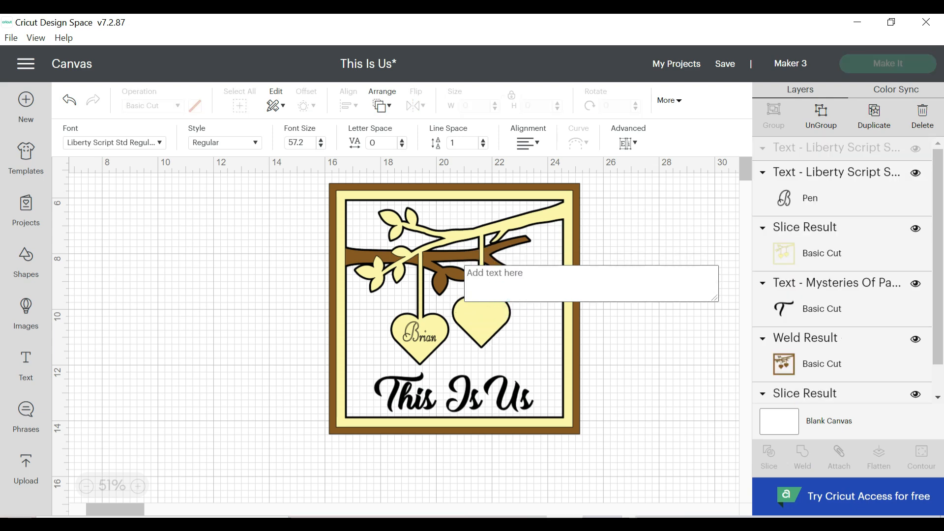
pyautogui.write('Kerri')
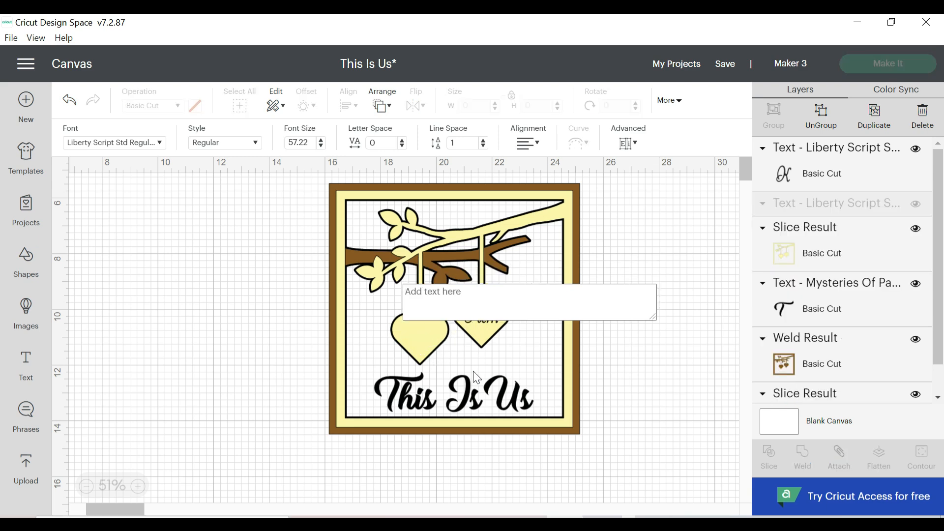
pyautogui.write('Brian')
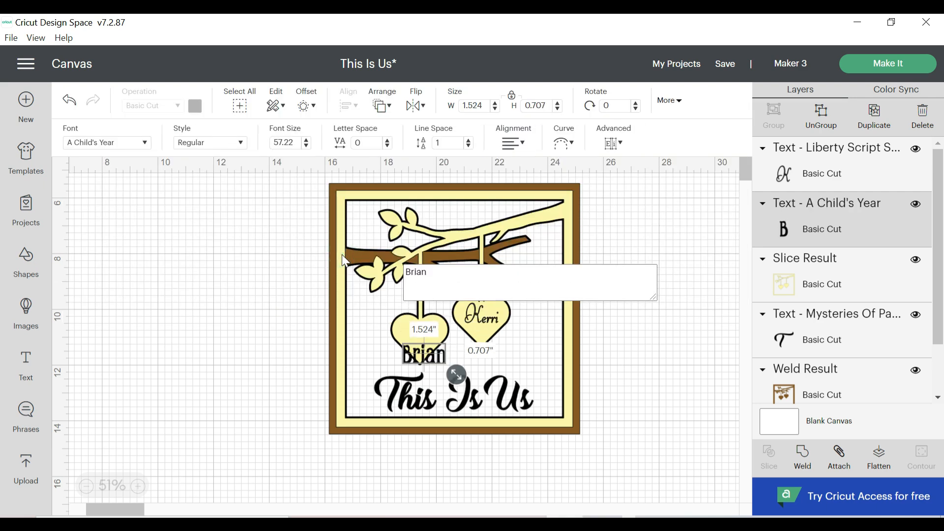
pyautogui.click(421, 353)
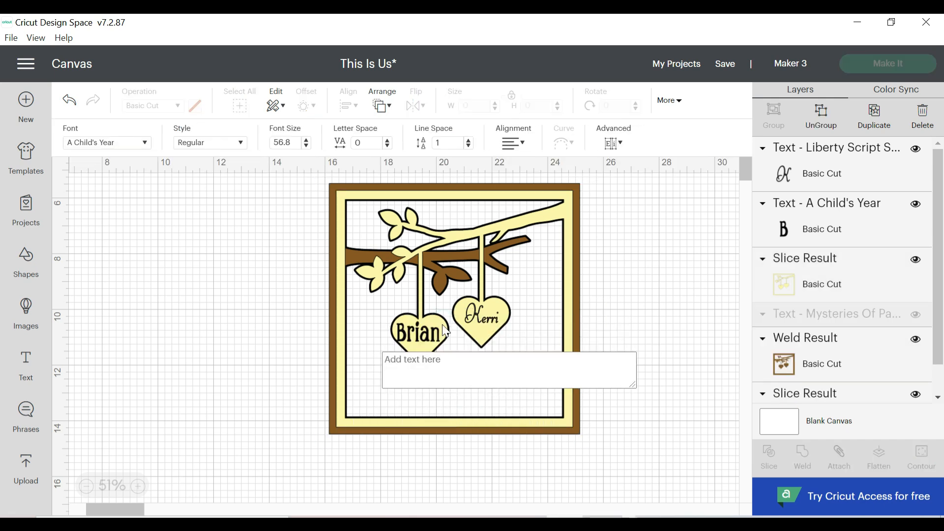
# Step: Enter 'The Morris' wording and attach it to the black tree silhouette layer
pyautogui.write('The Morris')
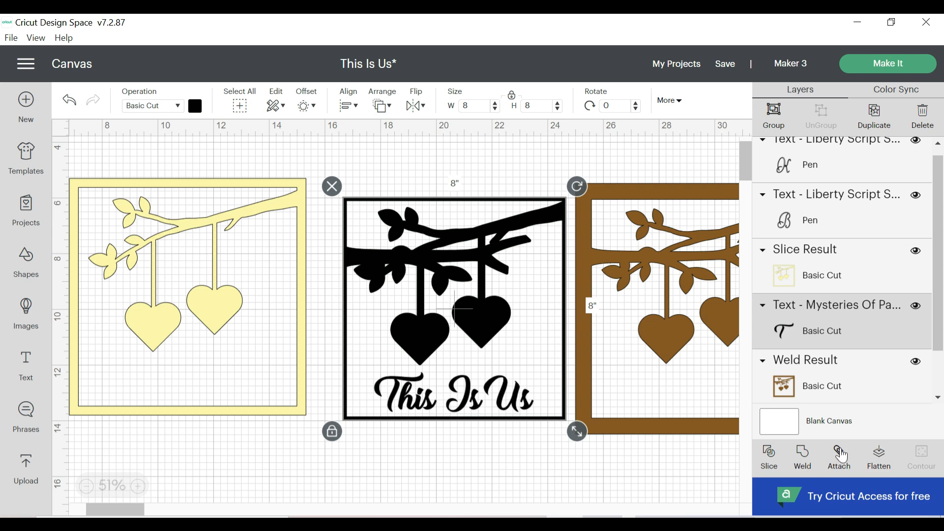
pyautogui.click(839, 452)
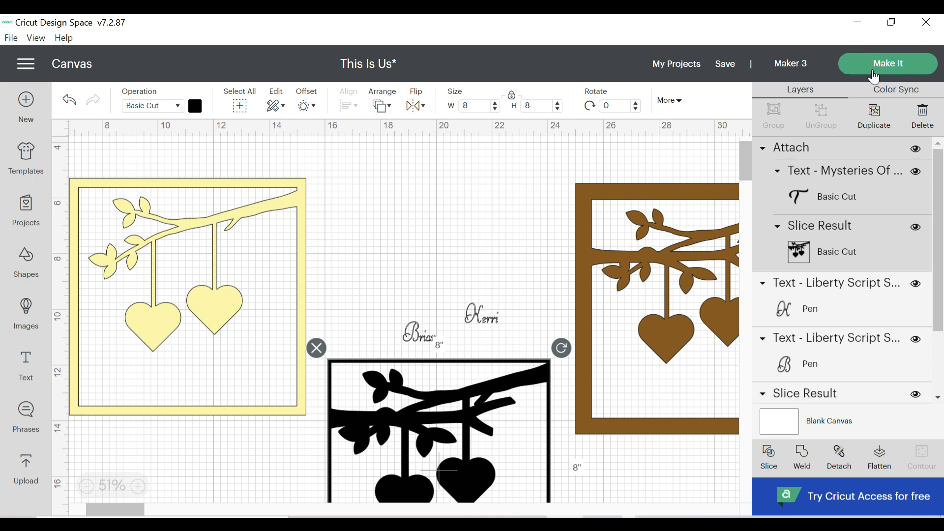
# Step: Make It with all four mats On Mat, mirror the pen-drawn names mat, and continue to machine connection
pyautogui.click(887, 63)
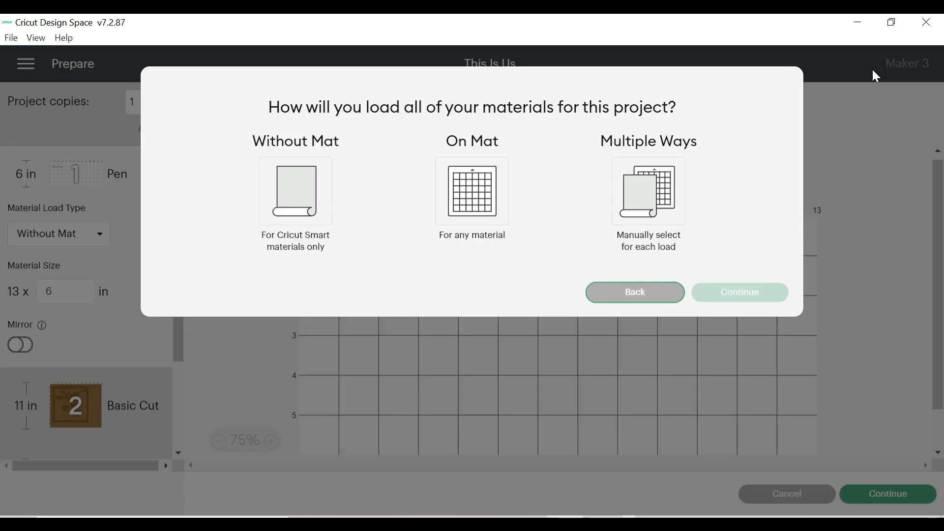
pyautogui.click(473, 192)
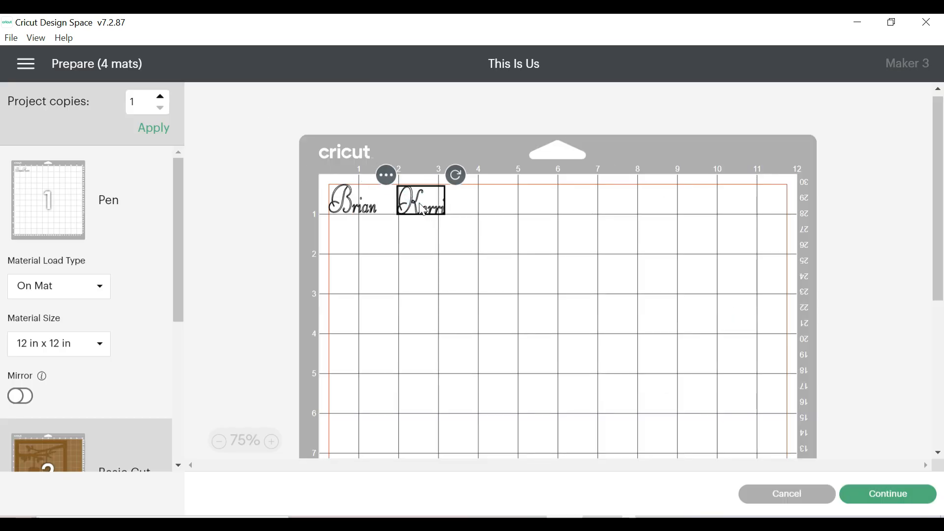
pyautogui.click(19, 396)
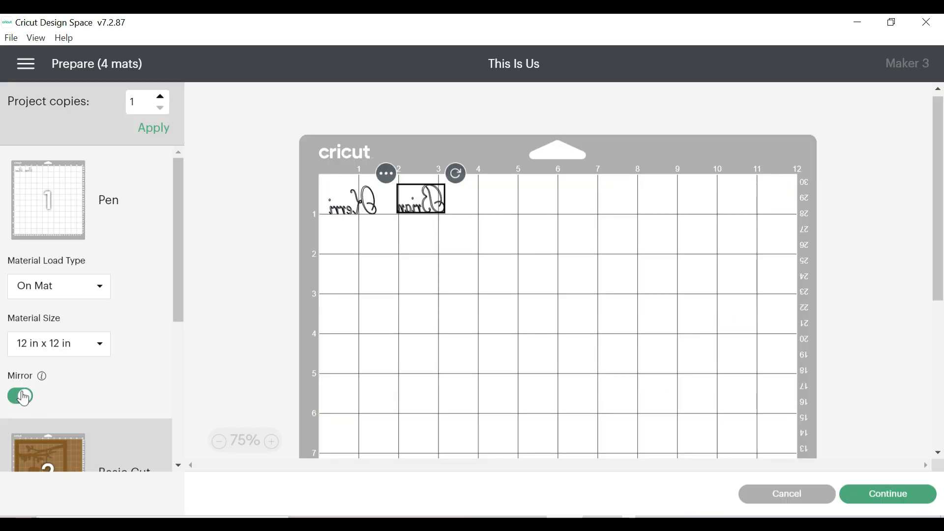
pyautogui.scroll(-3)
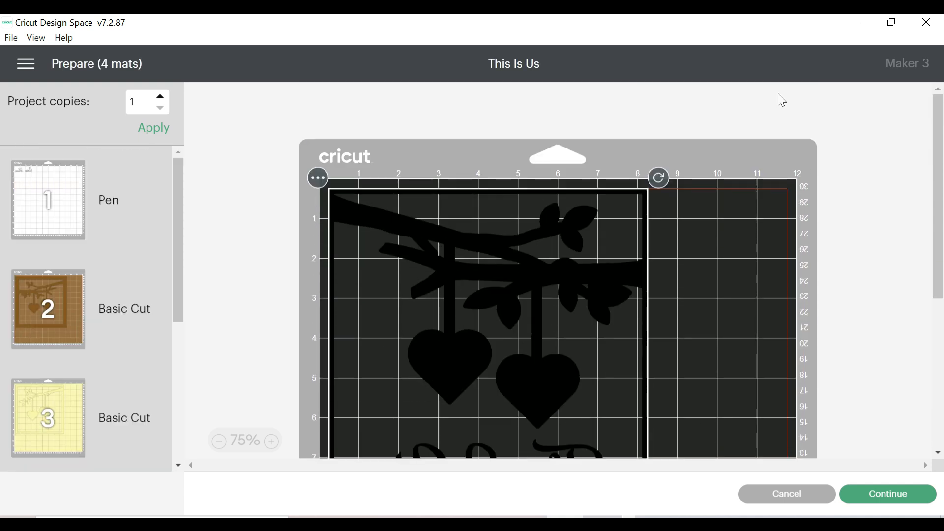
pyautogui.click(890, 493)
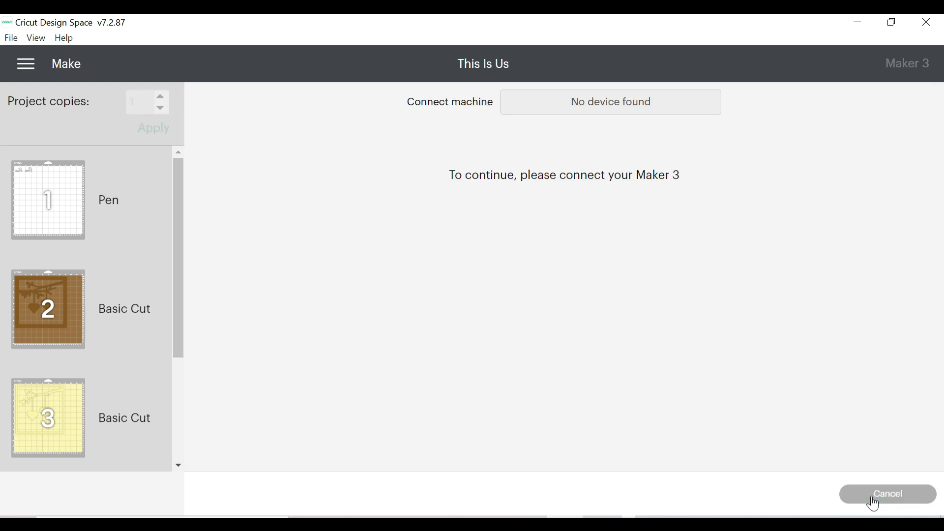